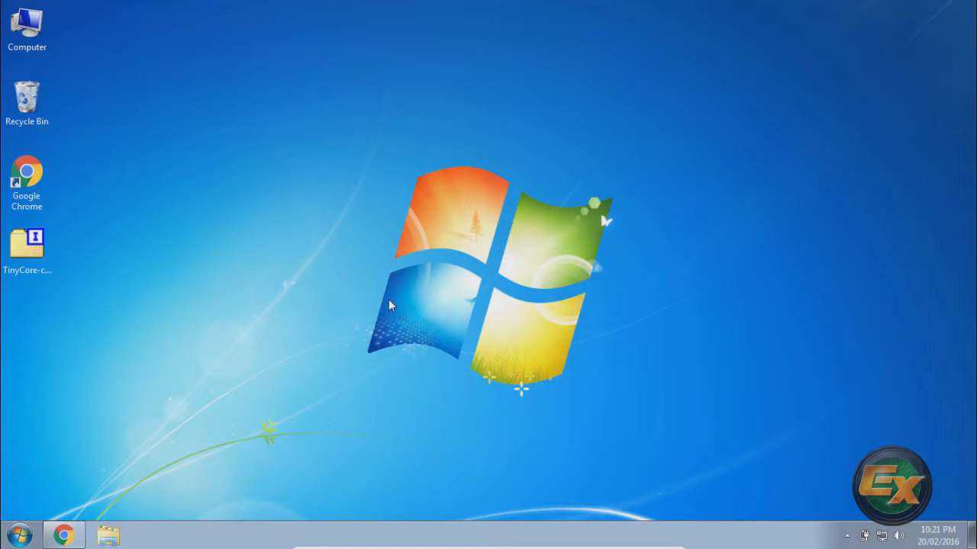
pyautogui.moveTo(405, 308)
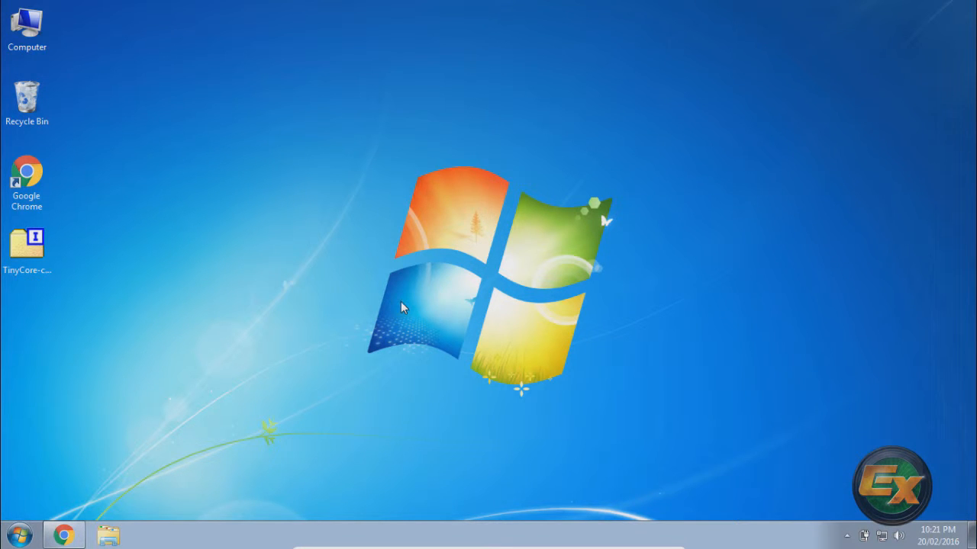
pyautogui.moveTo(425, 319)
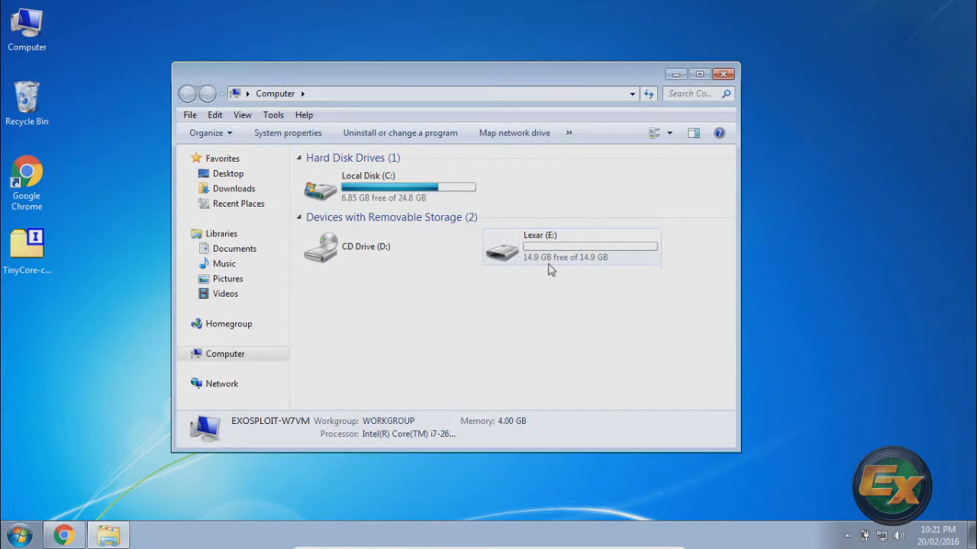
# - Select the empty Lexar (E:) drive, 14.9 GB free, in the Computer window
pyautogui.click(572, 247)
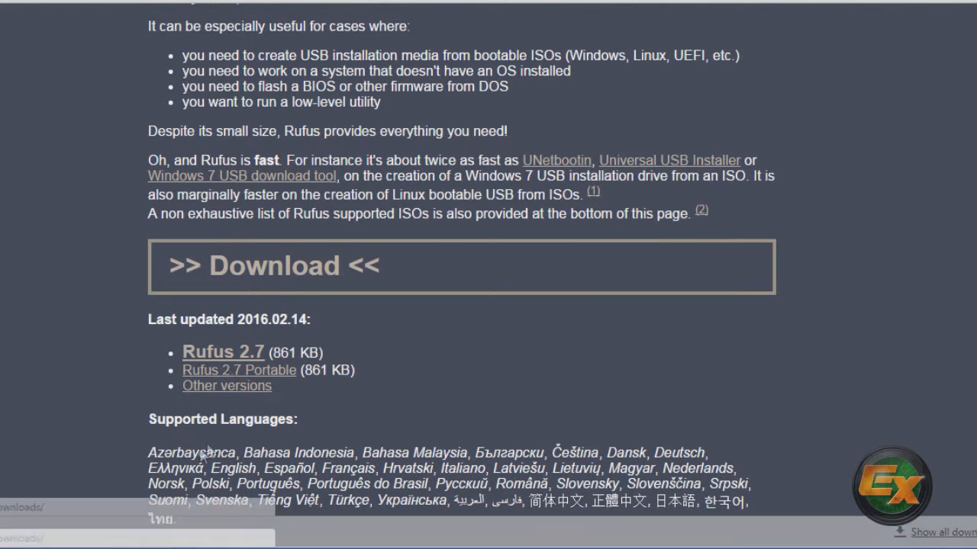
# - Scroll the Rufus page to the speed comparison tables and highlight the Windows 7 download tool row
pyautogui.scroll(-3)
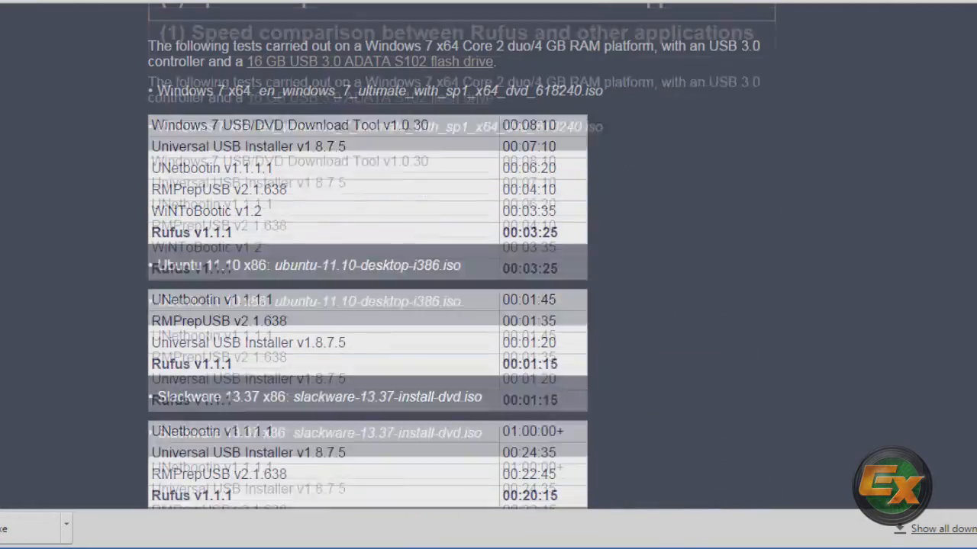
pyautogui.scroll(3)
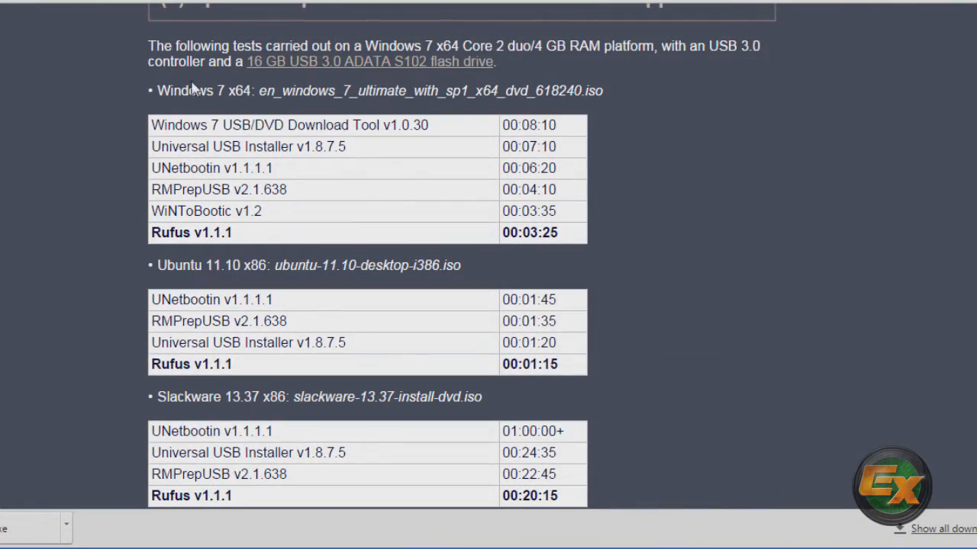
pyautogui.moveTo(157, 90); pyautogui.dragTo(412, 90)
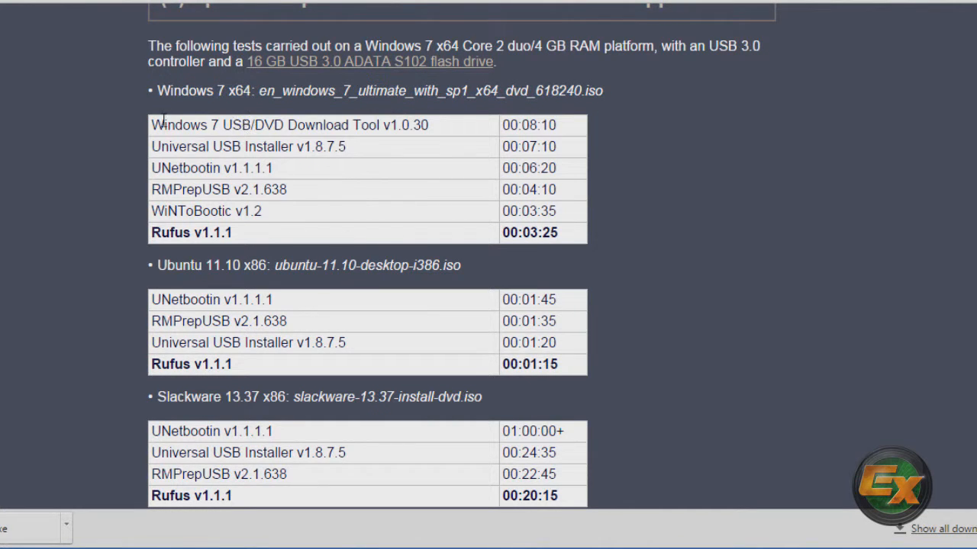
pyautogui.moveTo(151, 125); pyautogui.dragTo(269, 125)
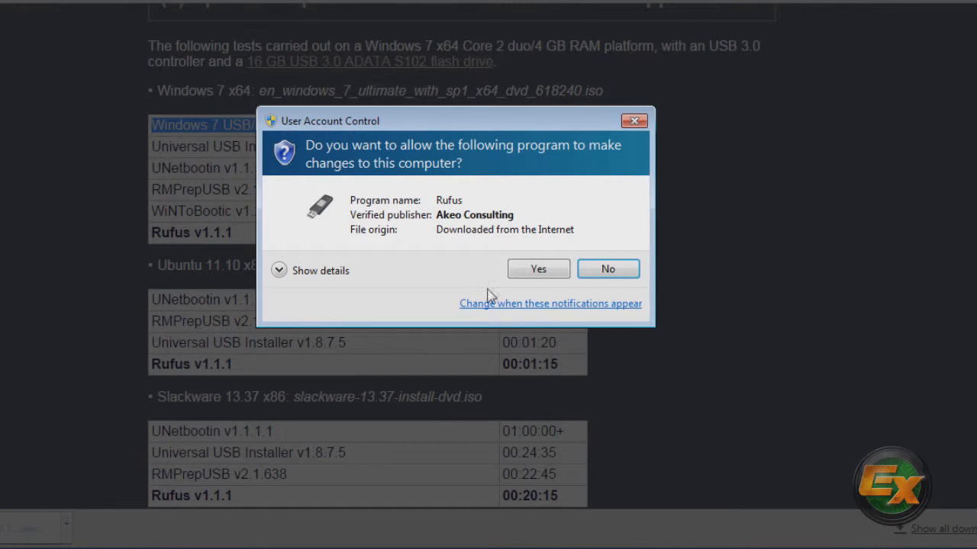
# - Allow Rufus to run in User Account Control and decline online update checks
pyautogui.click(538, 269)
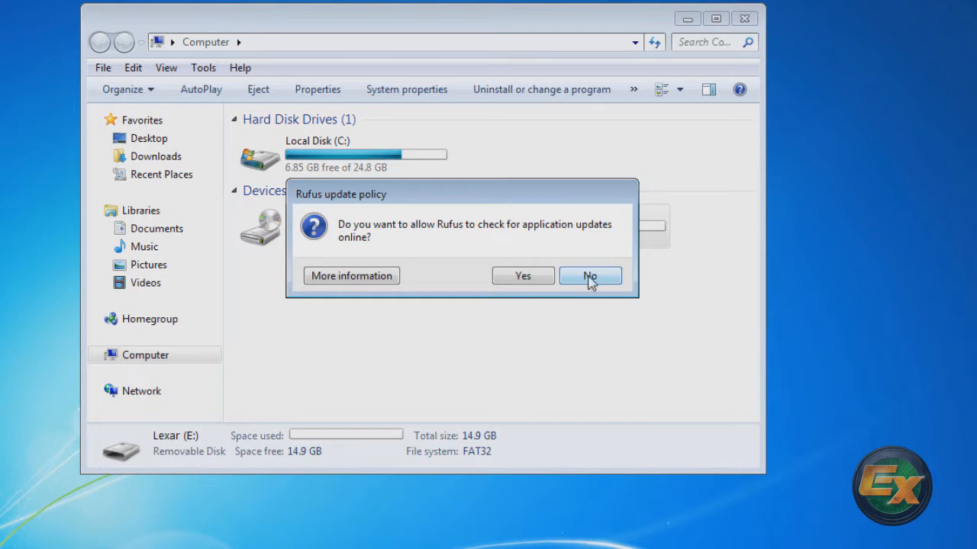
pyautogui.click(590, 276)
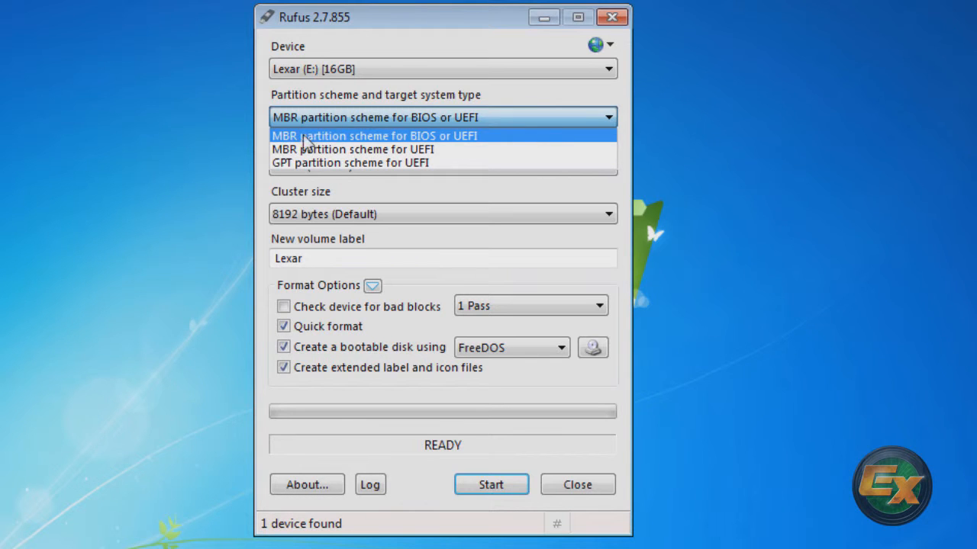
pyautogui.moveTo(519, 140)
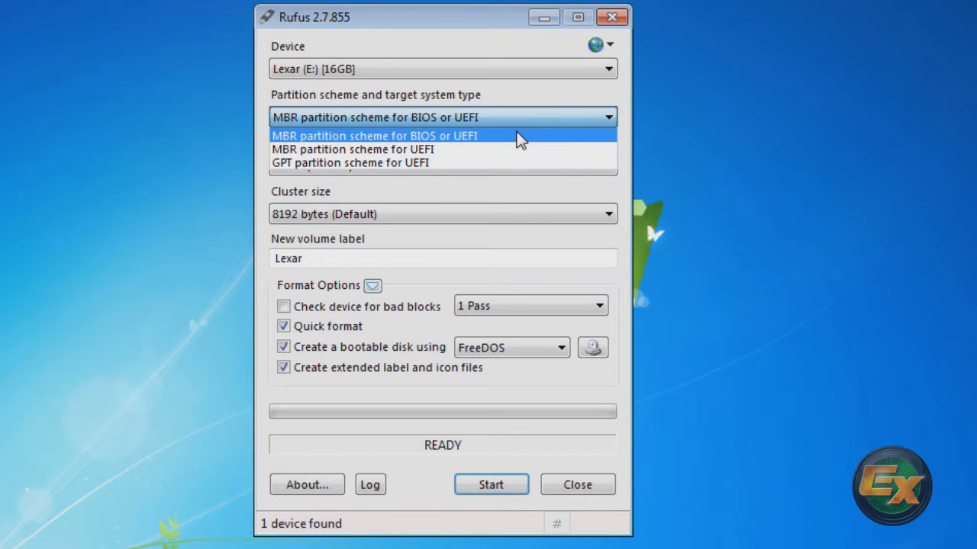
pyautogui.moveTo(431, 149)
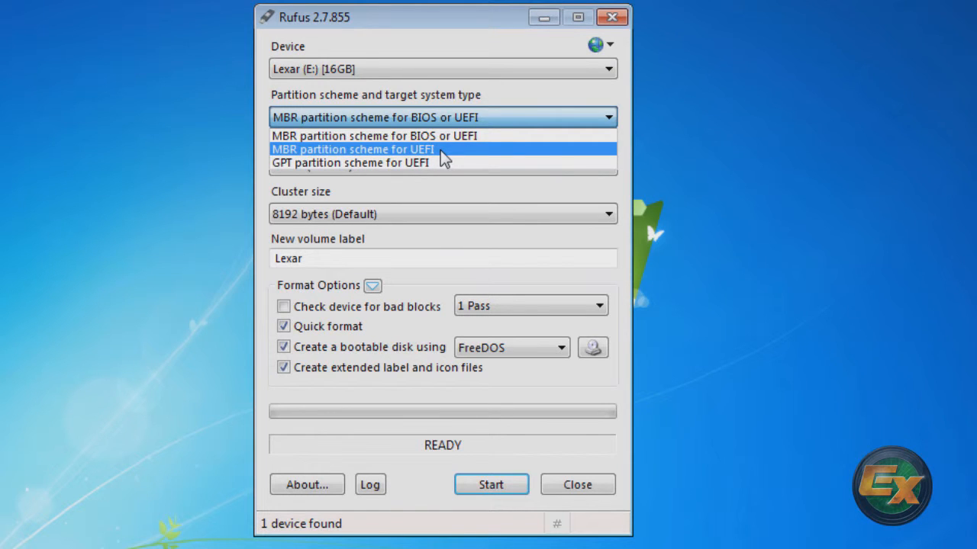
pyautogui.moveTo(449, 151)
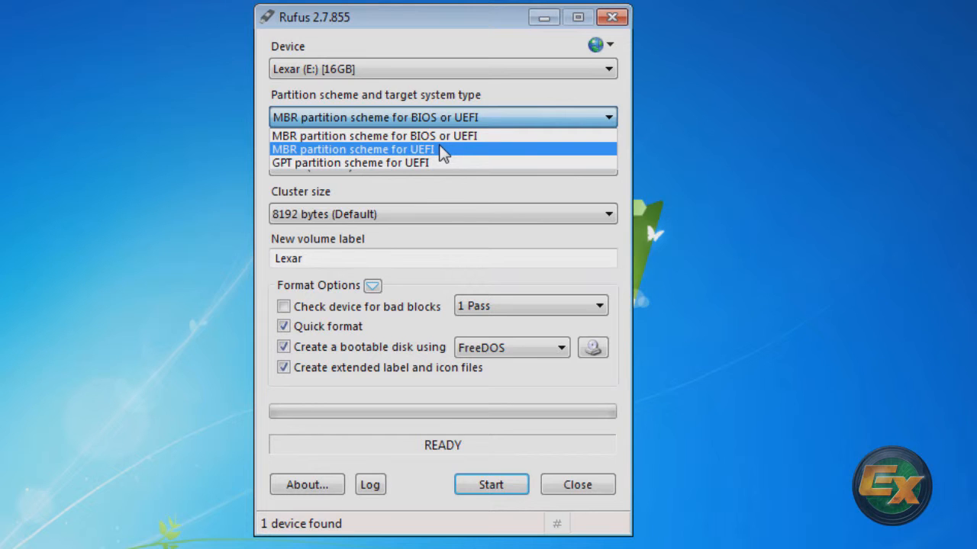
pyautogui.moveTo(446, 161)
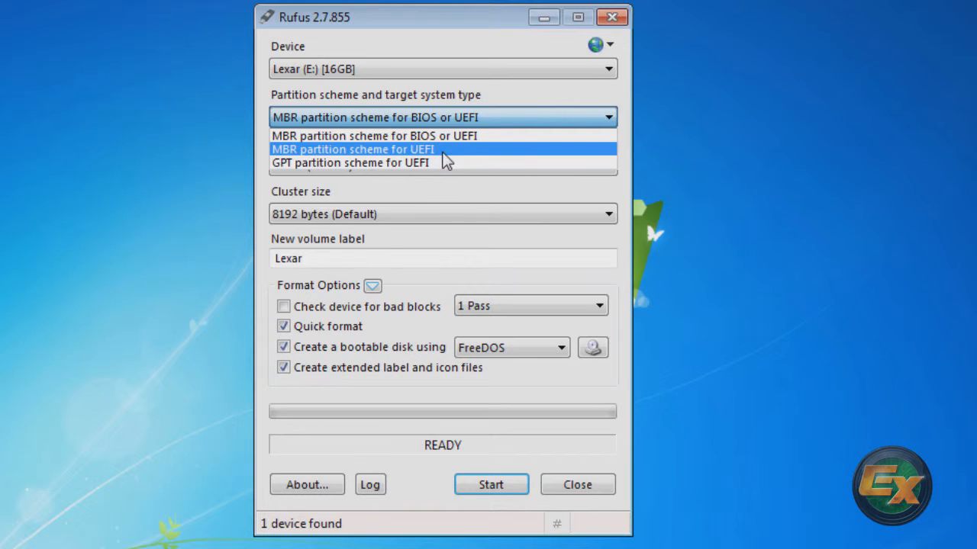
pyautogui.moveTo(467, 153)
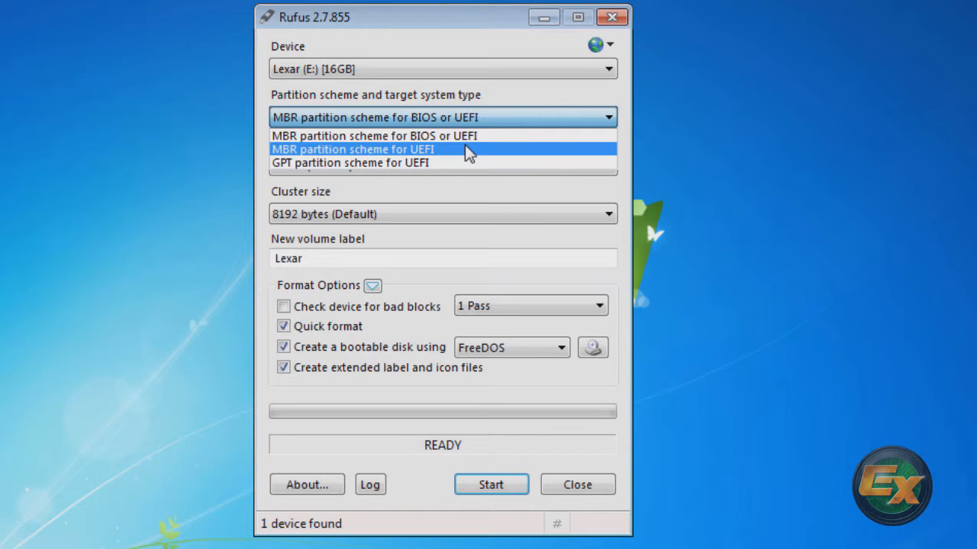
pyautogui.moveTo(480, 162)
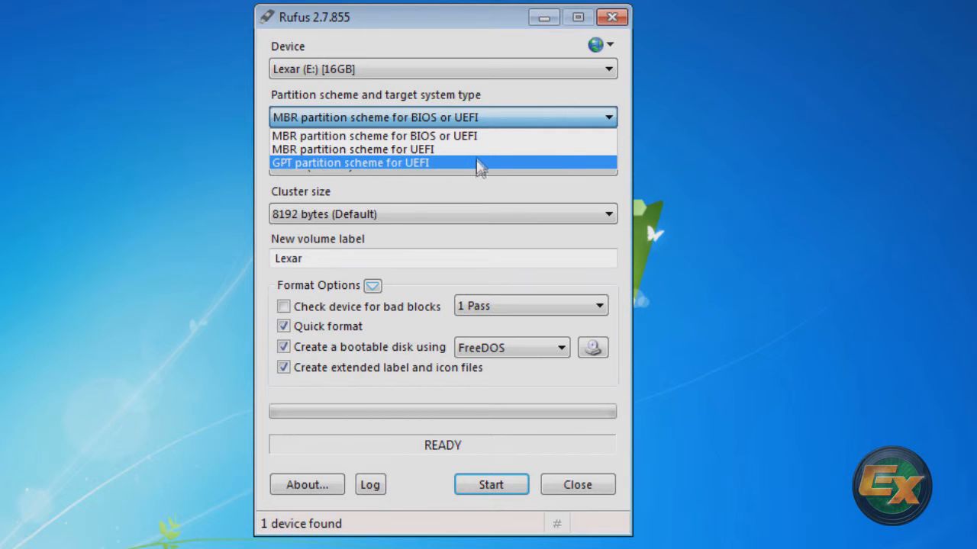
# - Choose 'GPT partition scheme for UEFI' from the Partition scheme list
pyautogui.click(350, 163)
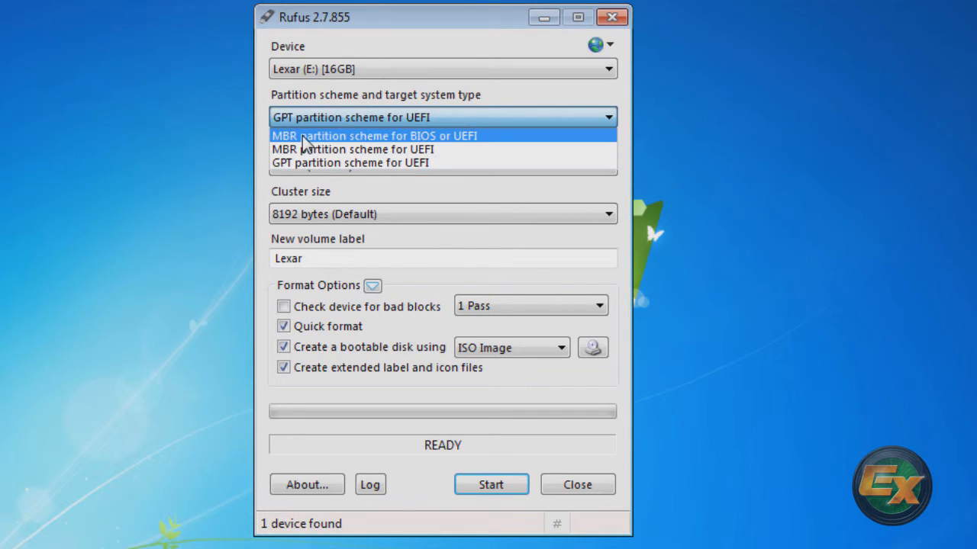
pyautogui.click(373, 135)
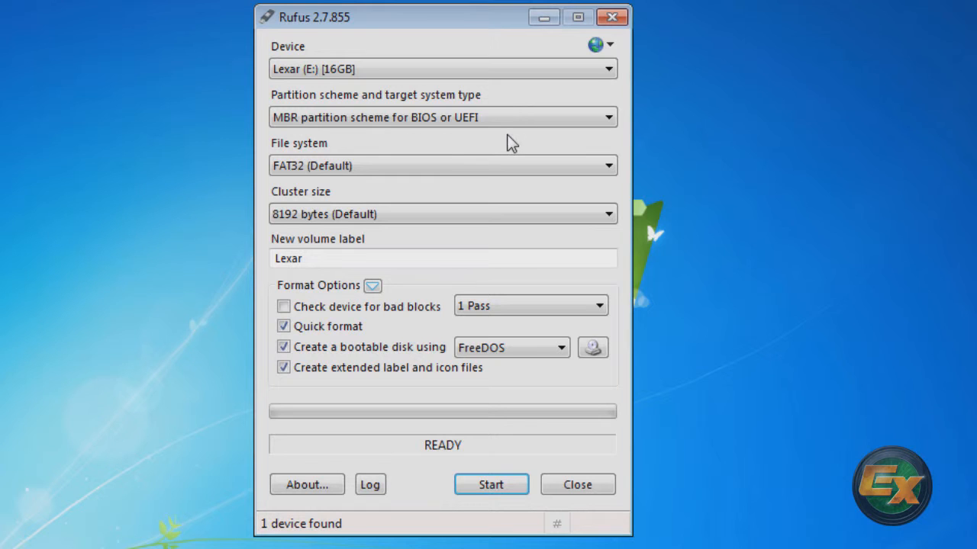
pyautogui.moveTo(582, 147)
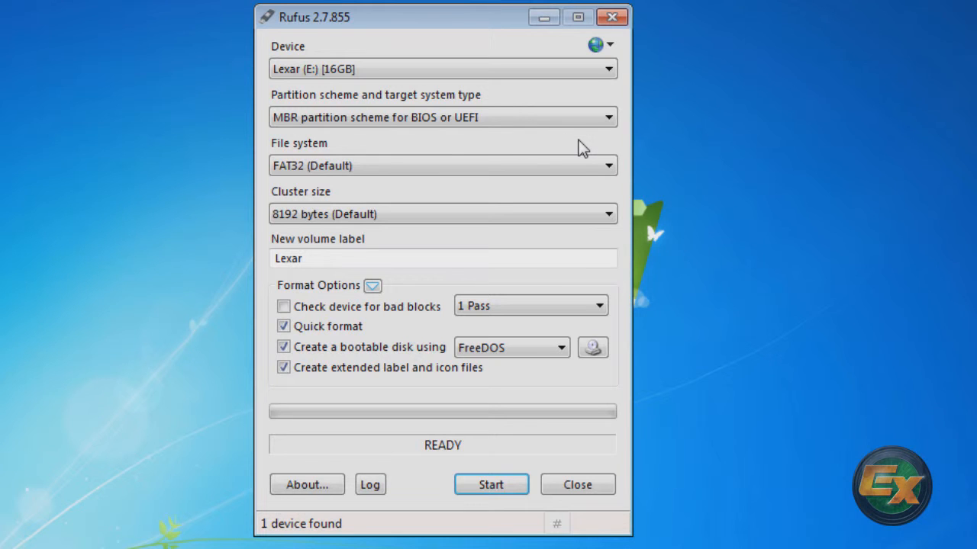
pyautogui.moveTo(701, 166)
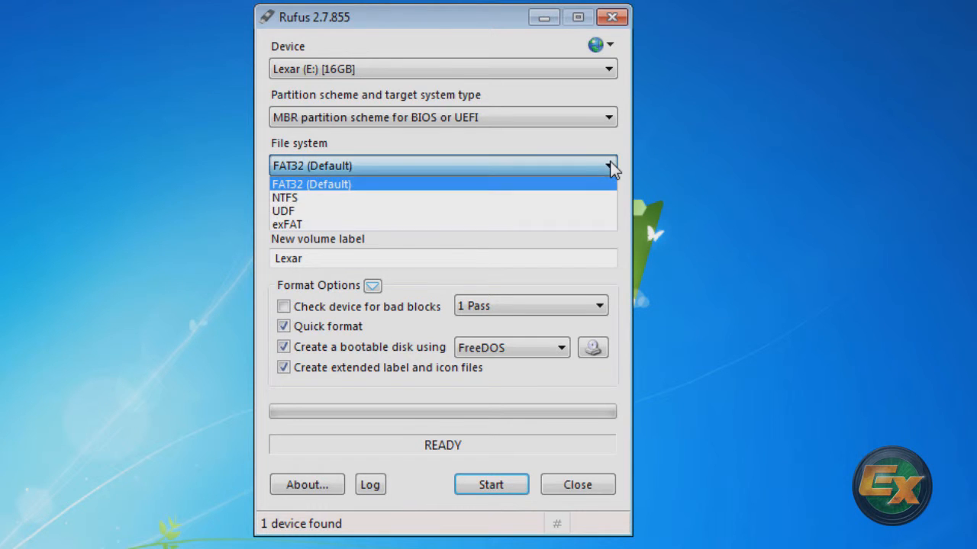
pyautogui.moveTo(519, 223)
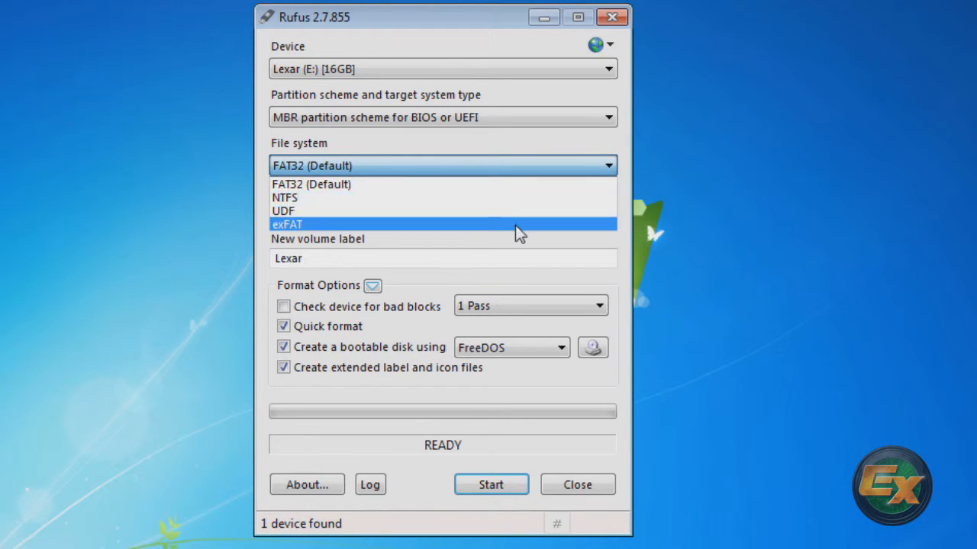
pyautogui.moveTo(521, 216)
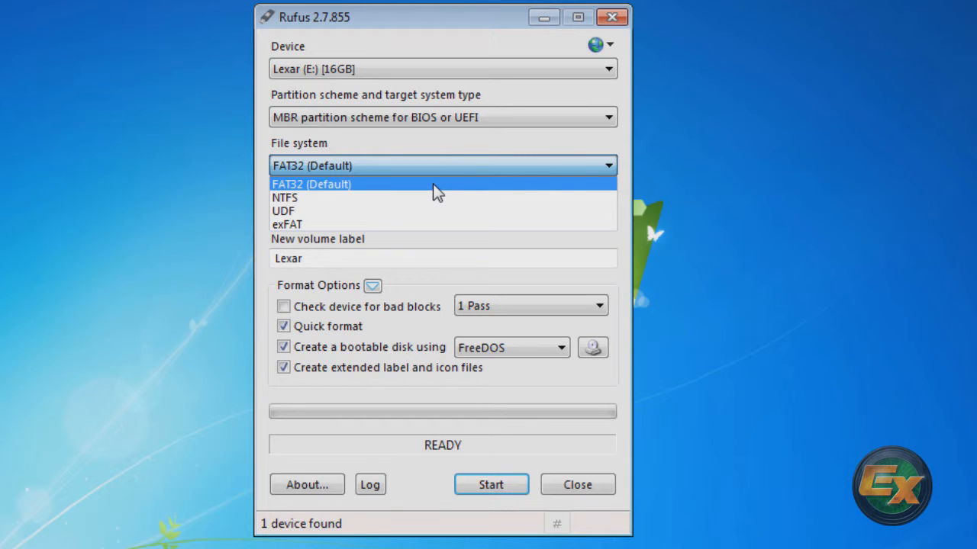
pyautogui.click(311, 183)
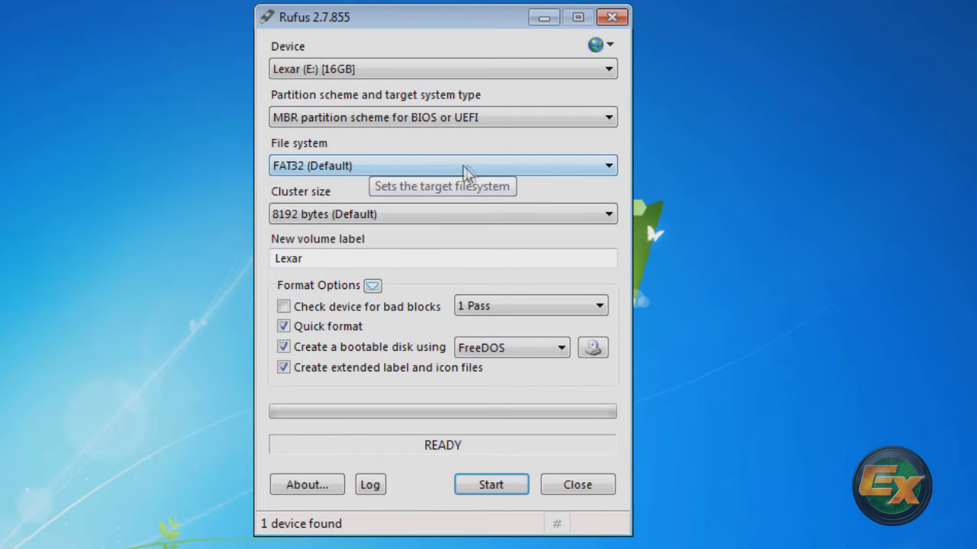
pyautogui.moveTo(740, 319)
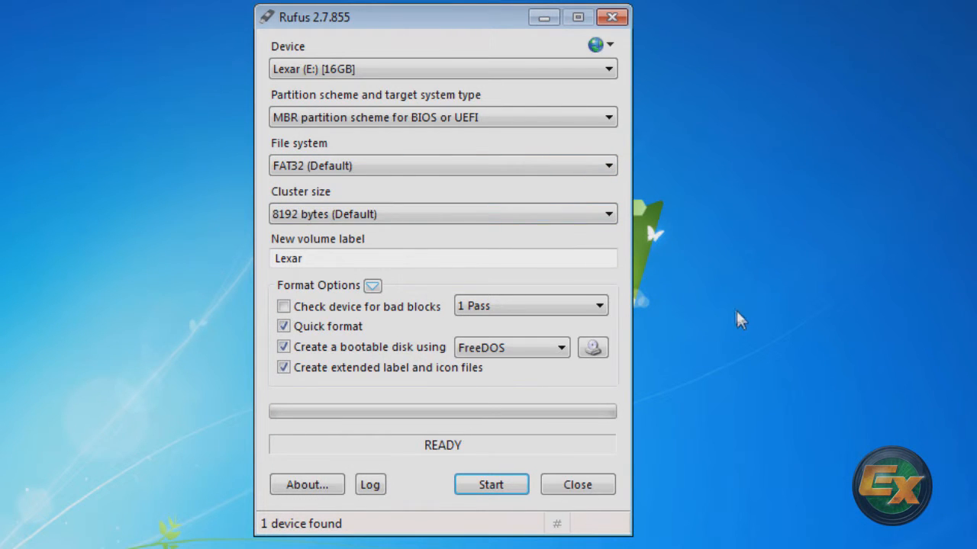
pyautogui.moveTo(358, 278)
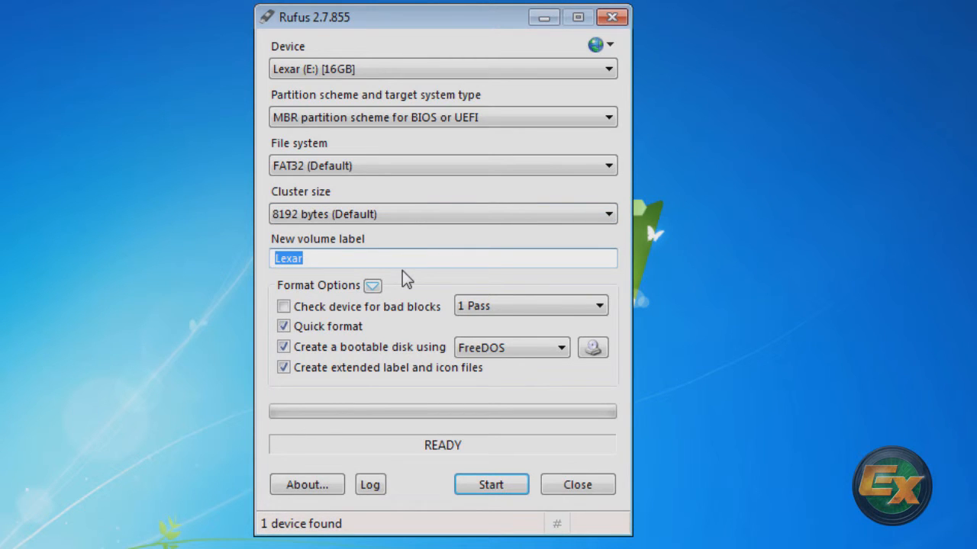
# - Enter 'TinyCoreLinux' as the New volume label
pyautogui.write('Tiny')
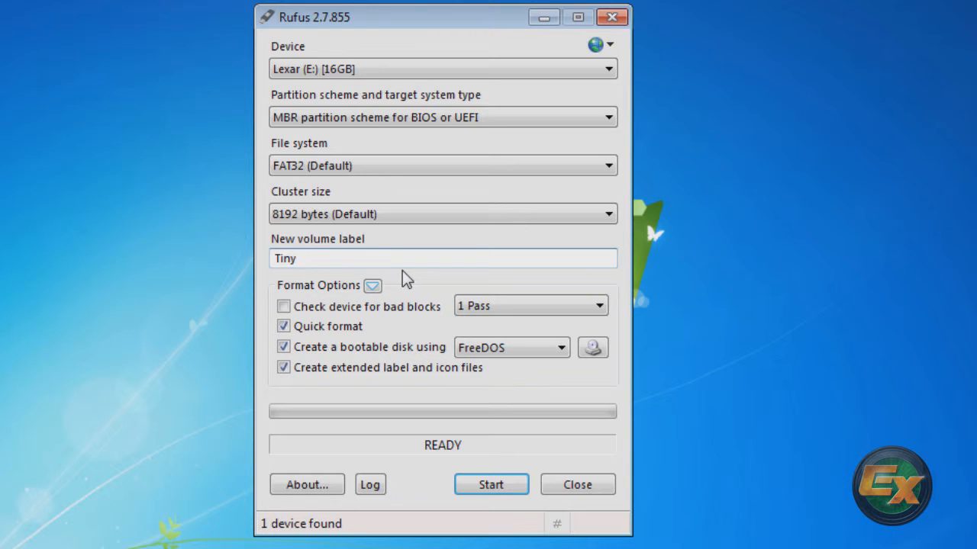
pyautogui.write('Core')
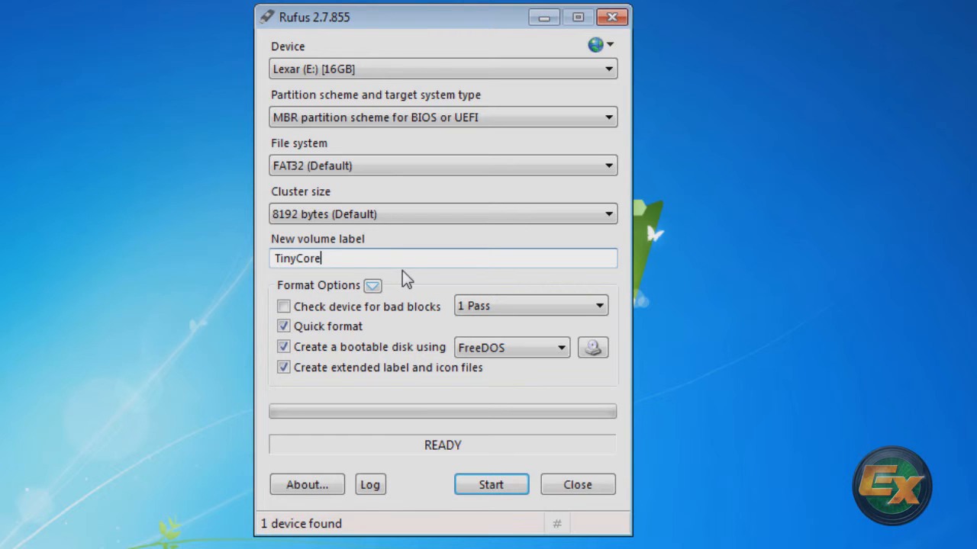
pyautogui.write('Linux')
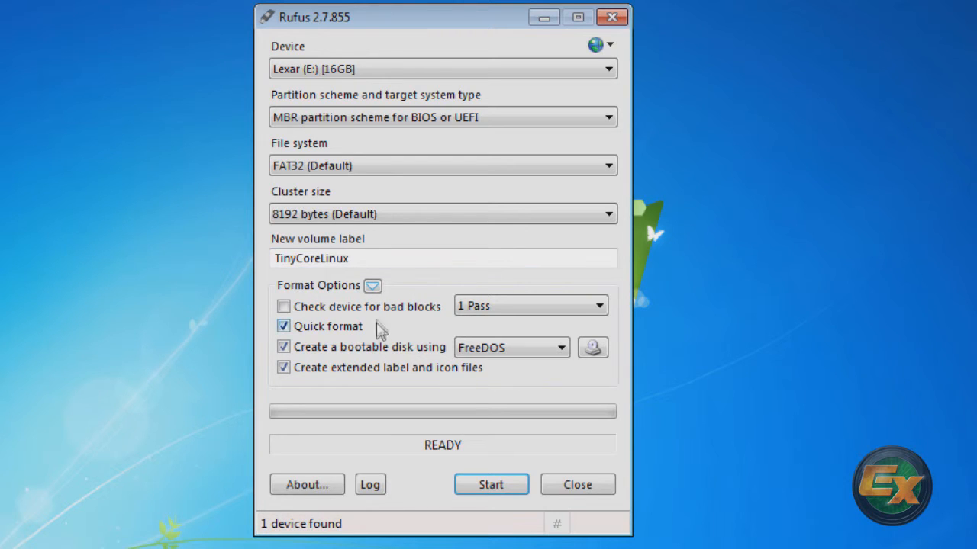
pyautogui.moveTo(389, 316)
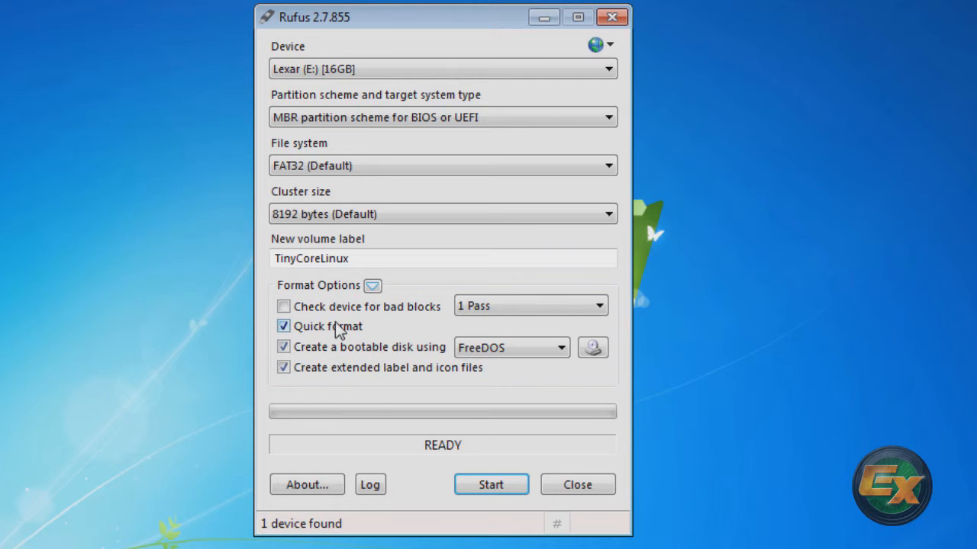
pyautogui.moveTo(368, 357)
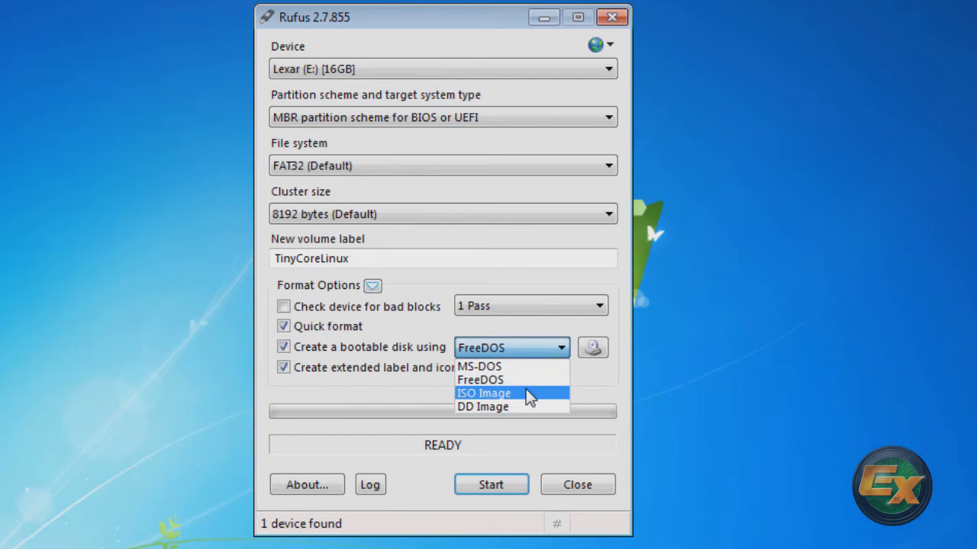
# - Select ISO Image as the boot source and load TinyCore-current.iso
pyautogui.click(483, 393)
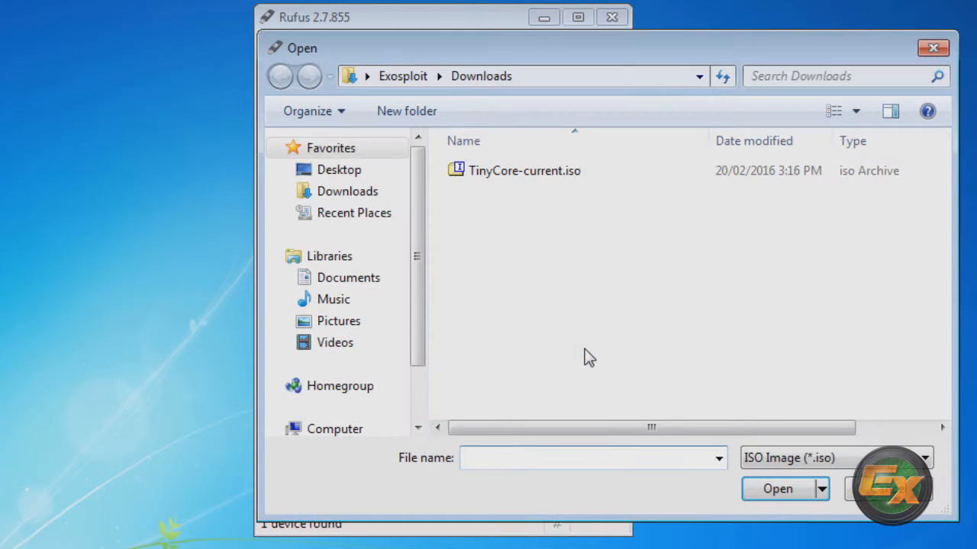
pyautogui.click(777, 488)
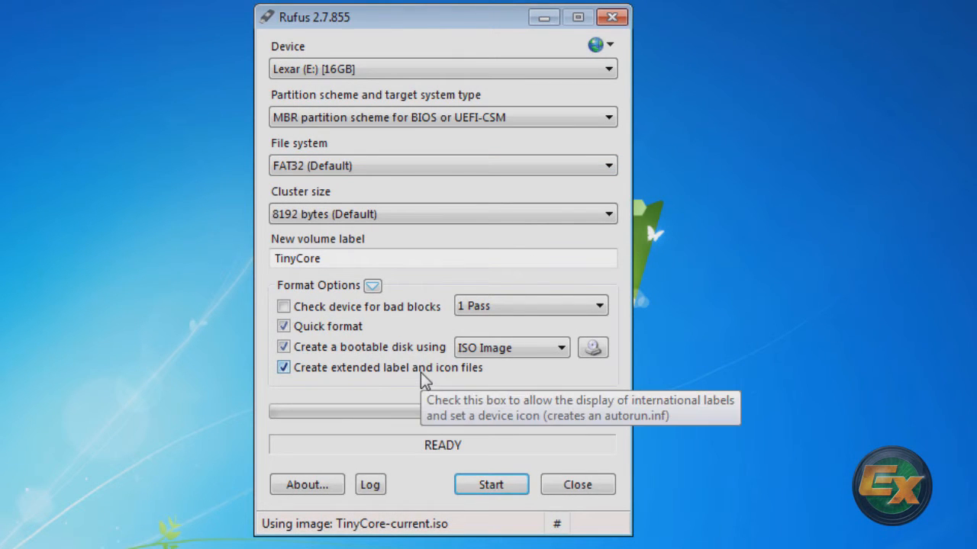
pyautogui.moveTo(664, 545)
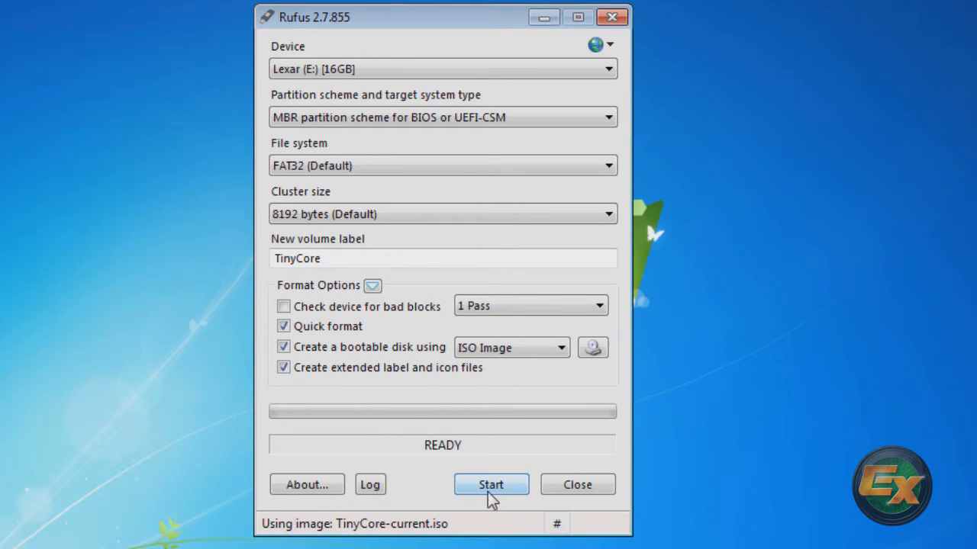
# - Start the write in ISO Image mode and confirm erasing the Lexar drive's data
pyautogui.click(491, 485)
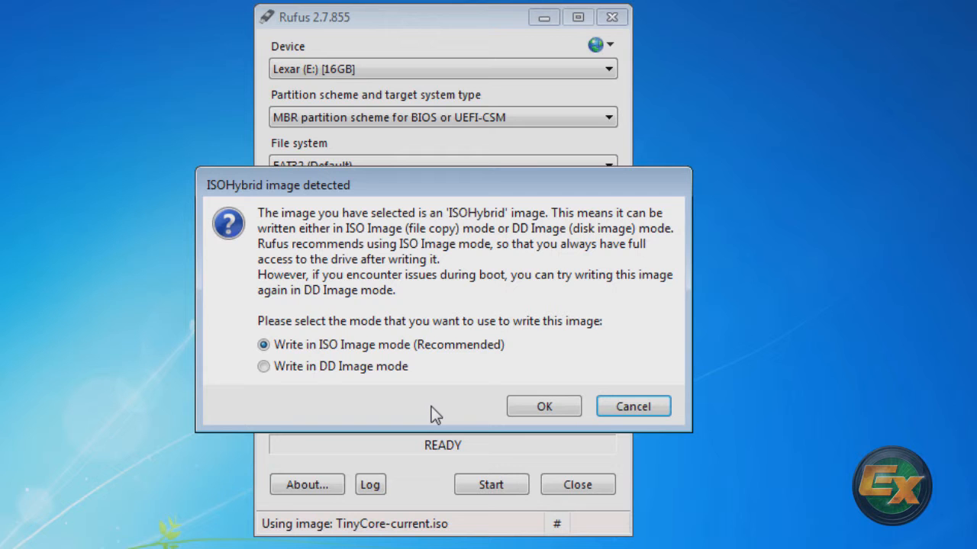
pyautogui.moveTo(412, 419)
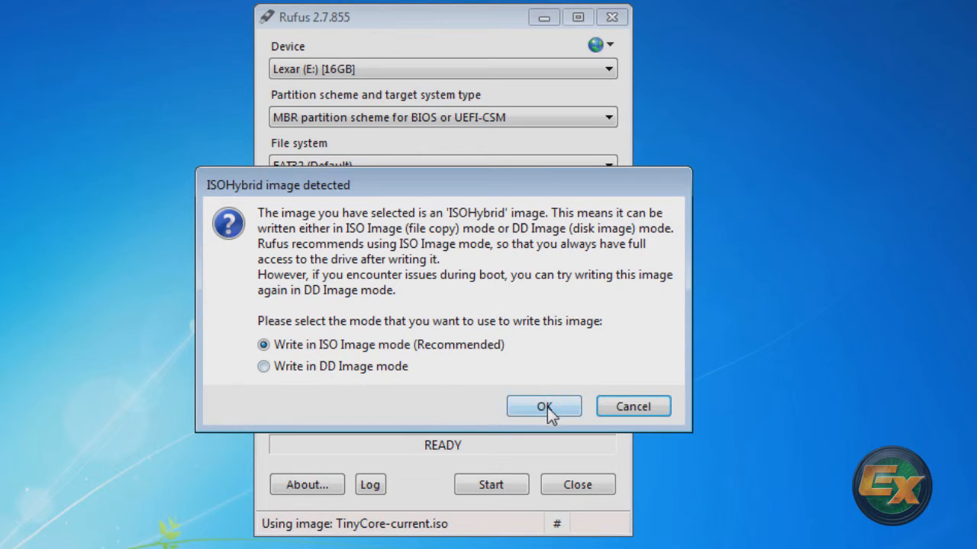
pyautogui.click(544, 406)
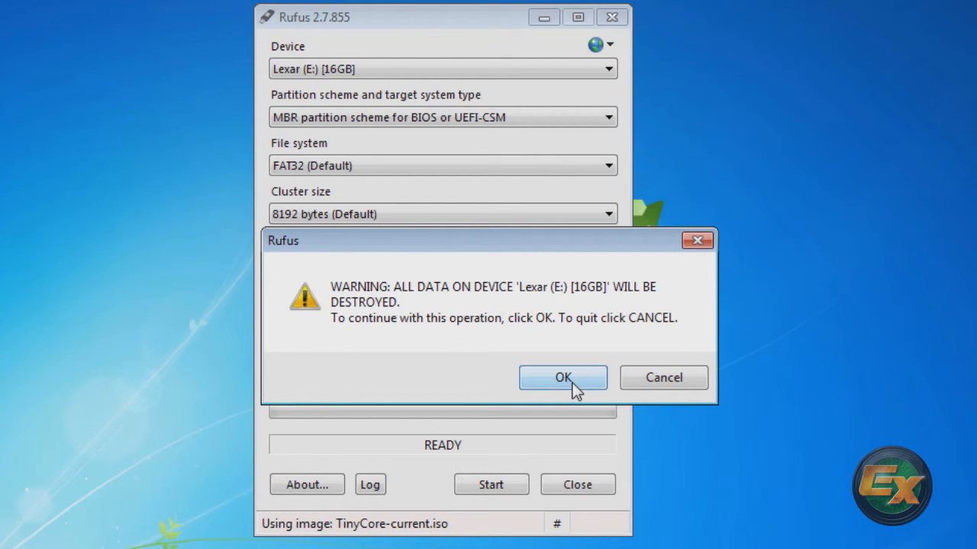
pyautogui.click(563, 378)
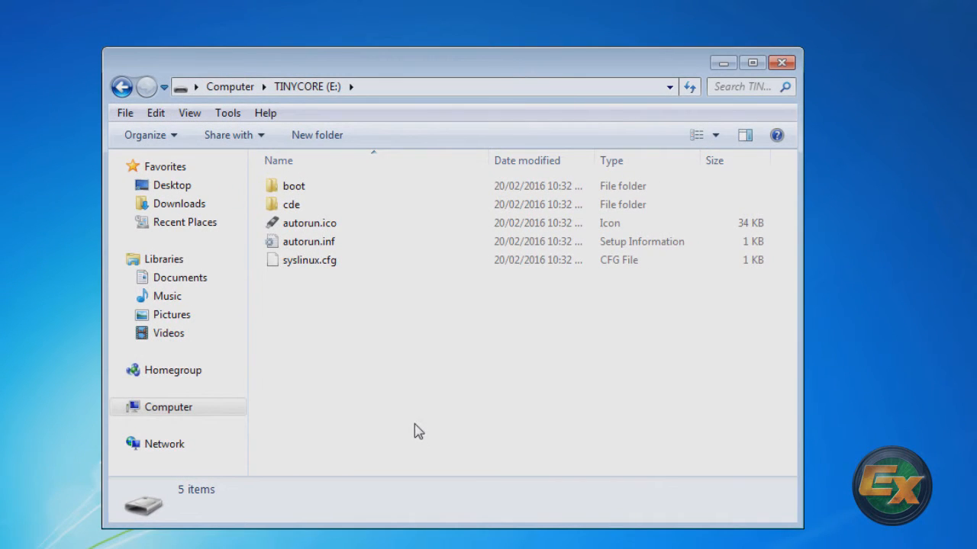
pyautogui.moveTo(447, 380)
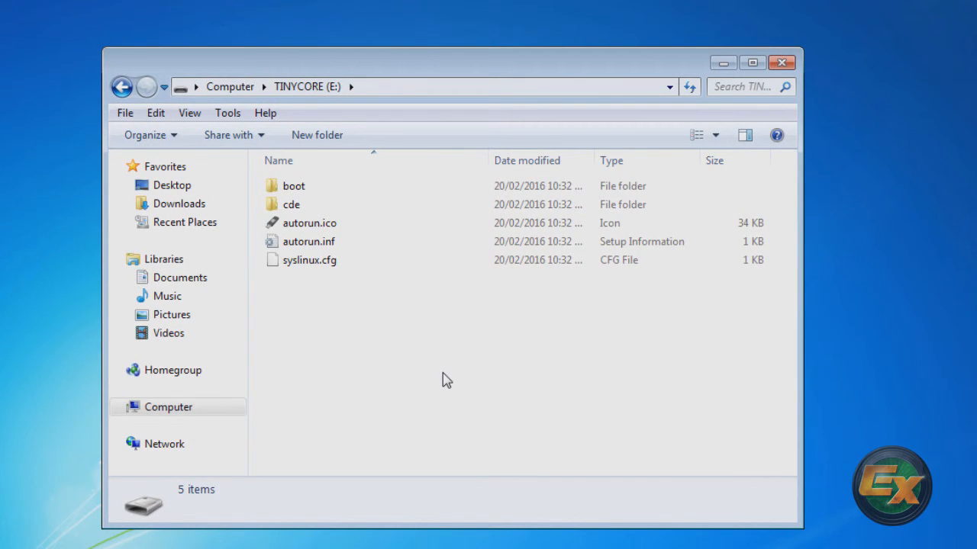